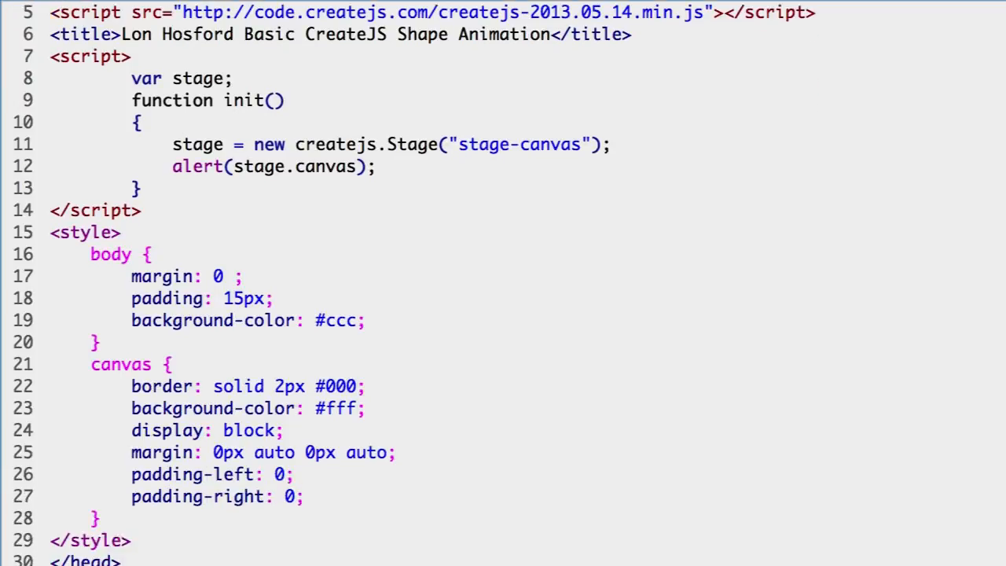
Declare sunShape beside stage on the var line and remove the alert(stage.canvas) line.
scroll(down, 3)
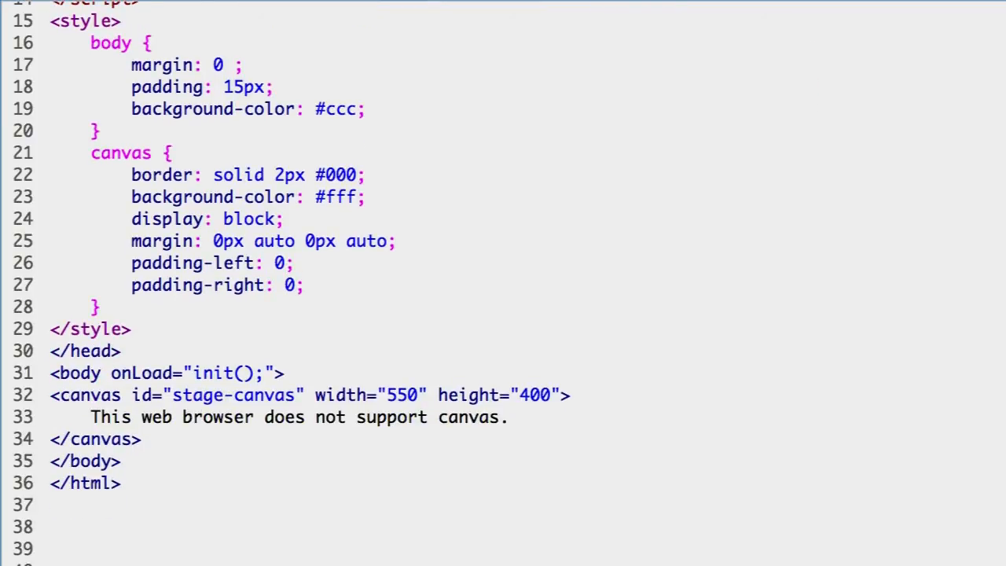
scroll(up, 3)
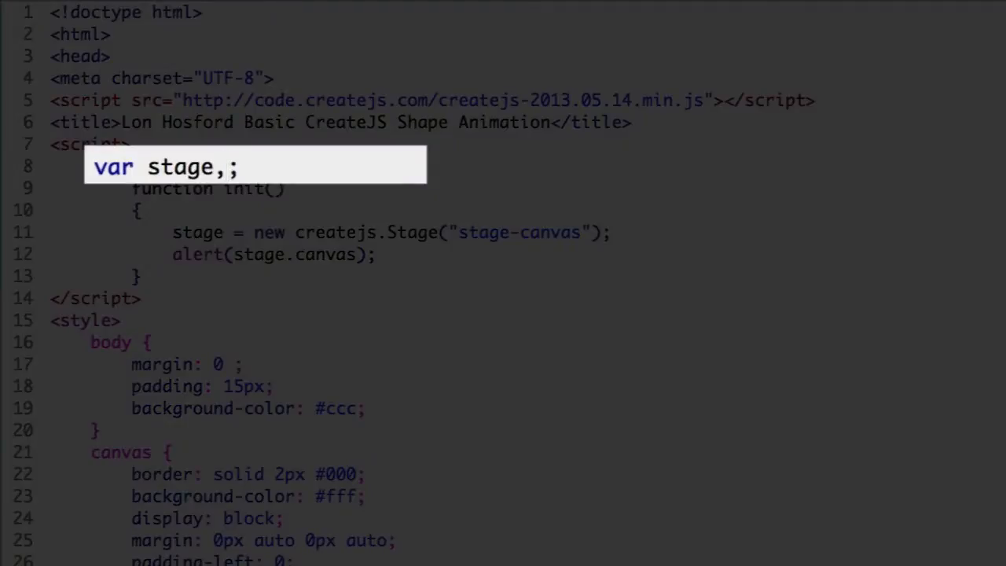
text(" ")
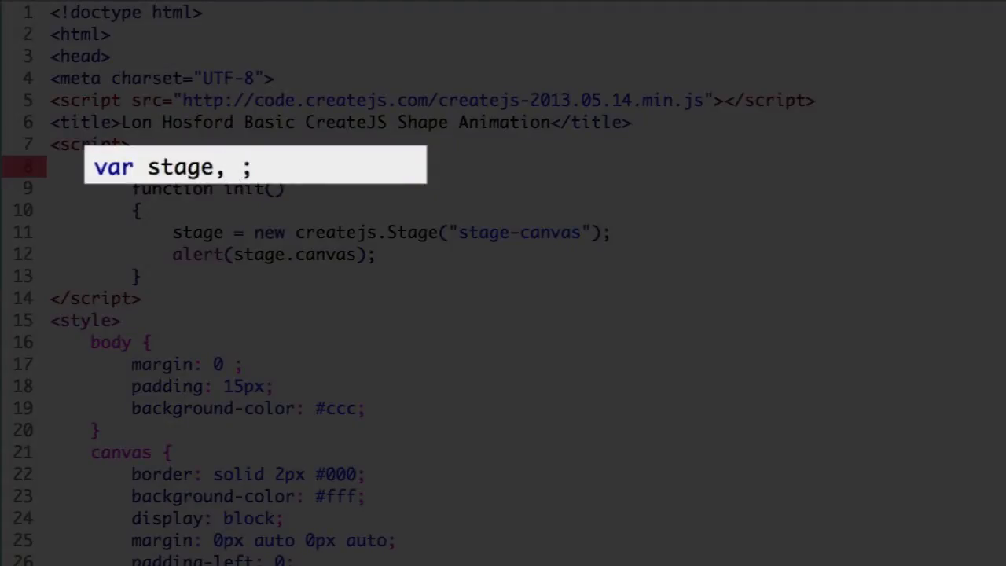
text(sunS)
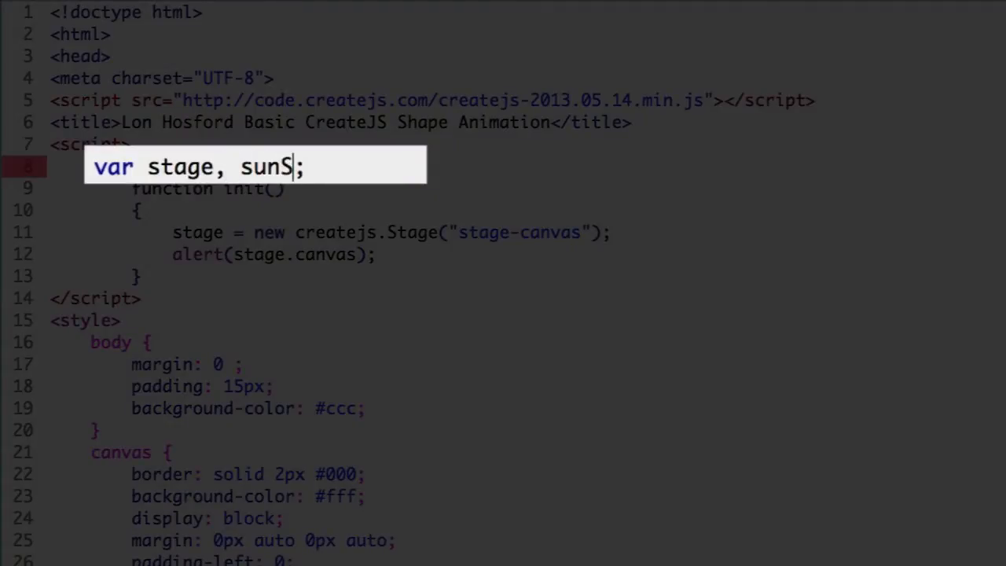
text(hape)
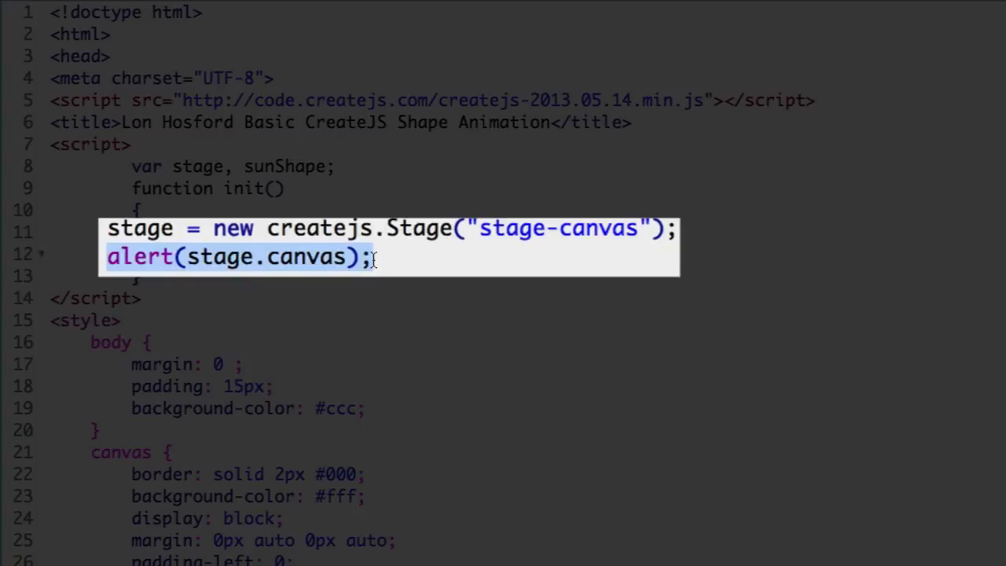
key(Delete)
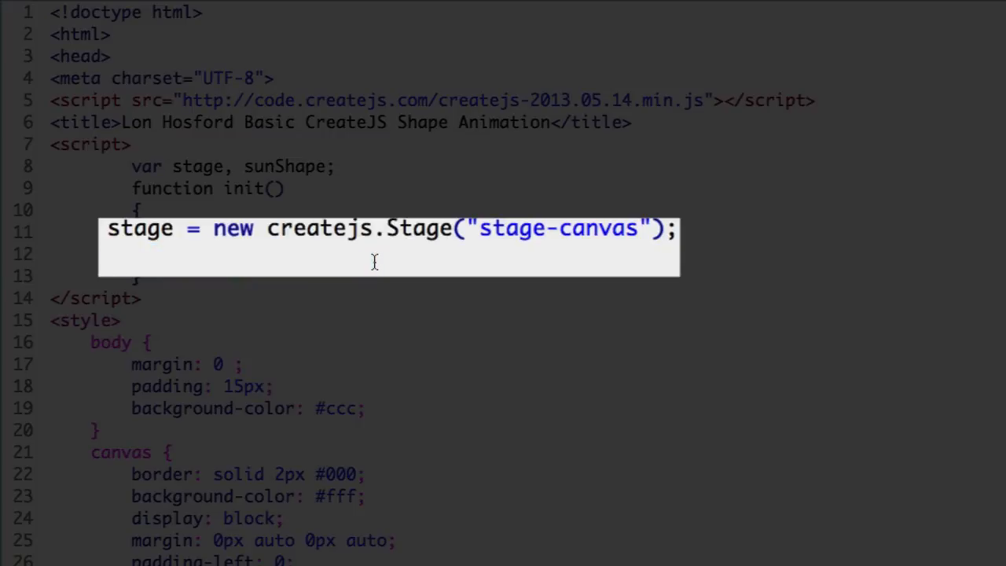
Inside init, assign sunShape = new createjs.Shape();.
text(sunS)
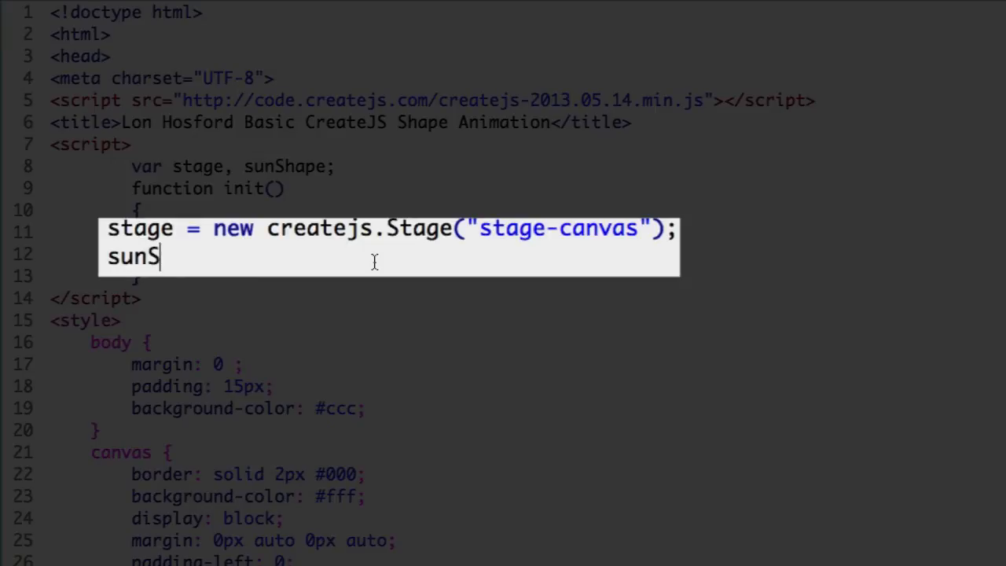
text(hape =)
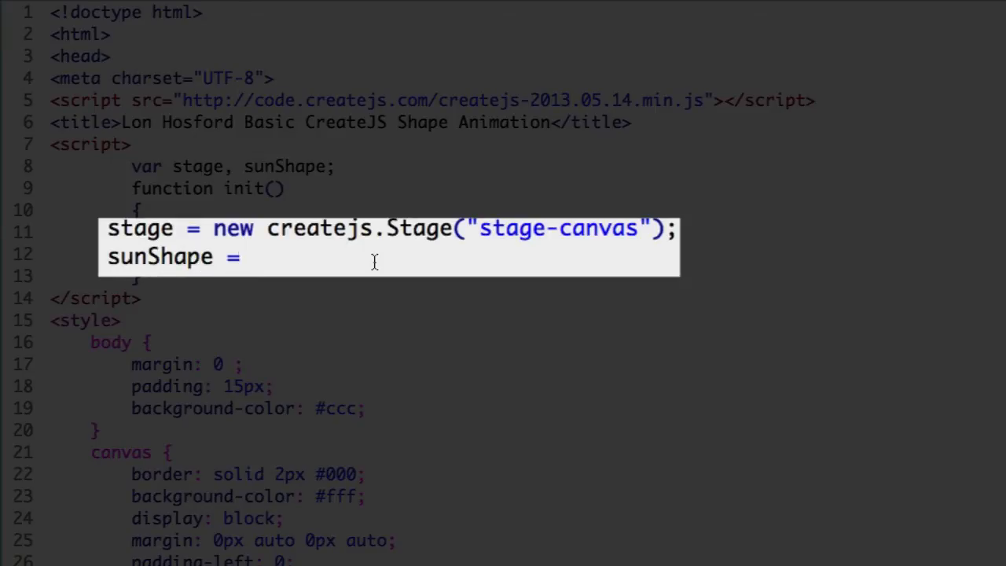
text(new)
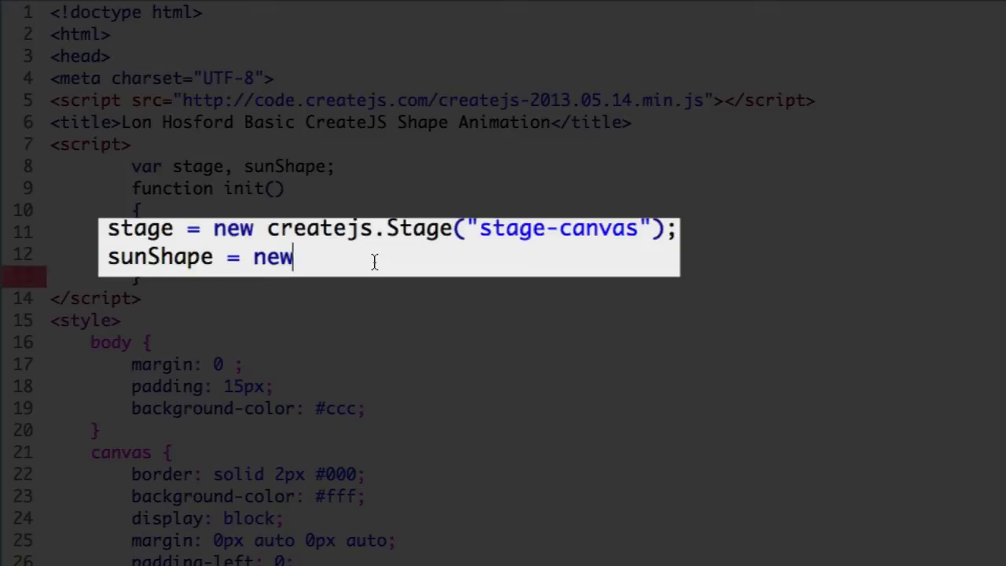
text(crea)
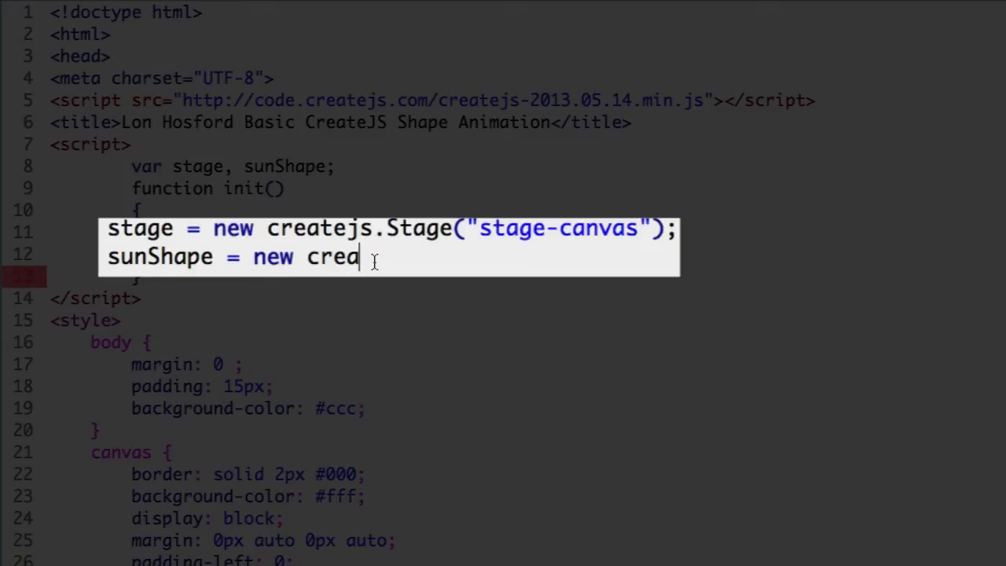
text(tejs)
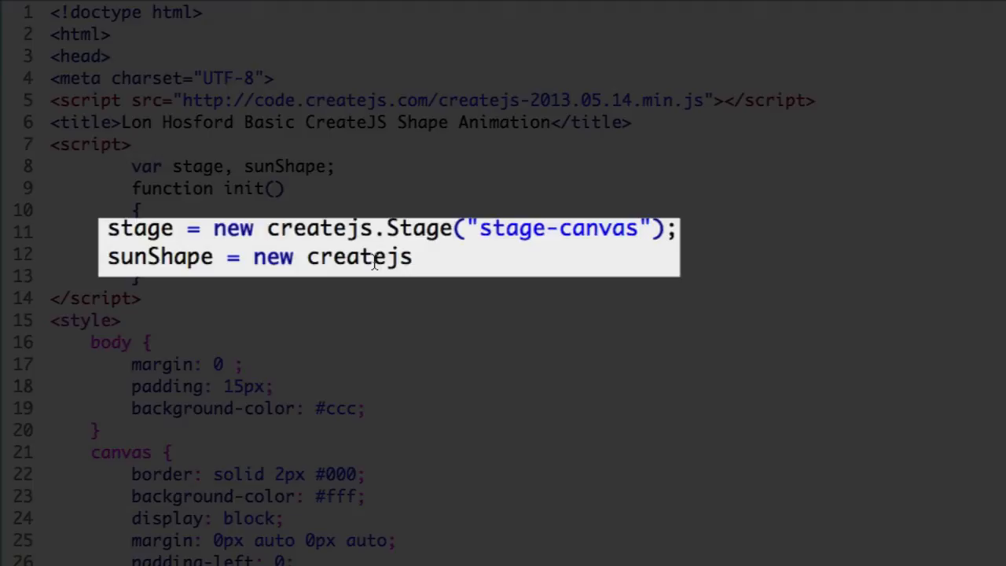
text(.Shap)
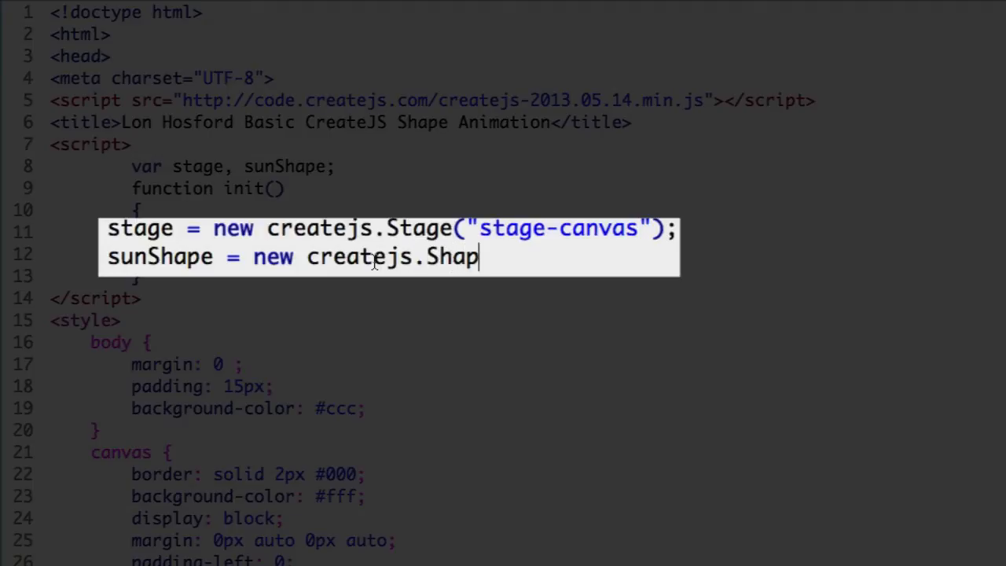
text(e();)
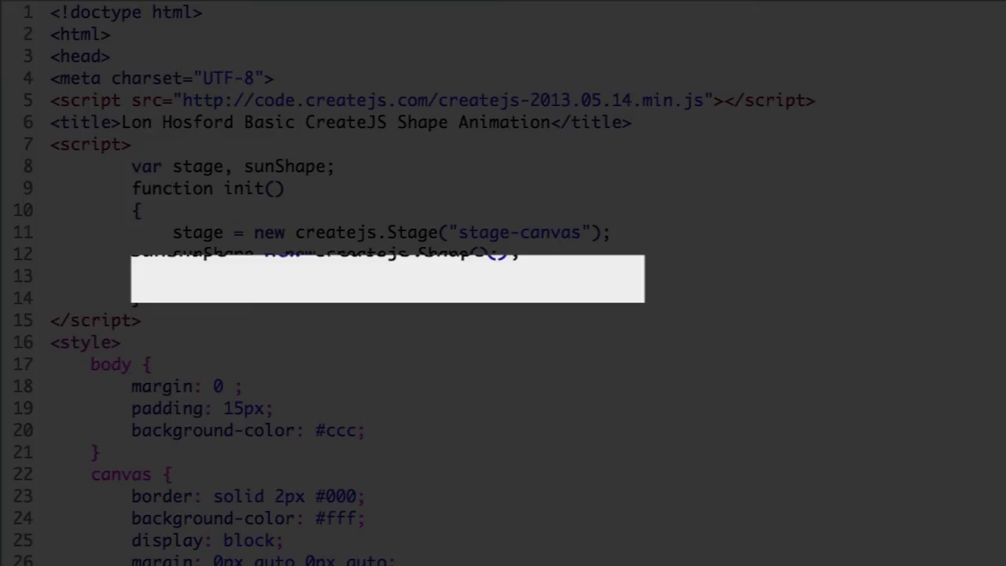
Add sunShape.graphics.beginFill("#F00"); for a red fill and begin the next sunShape line.
text(sunShap)
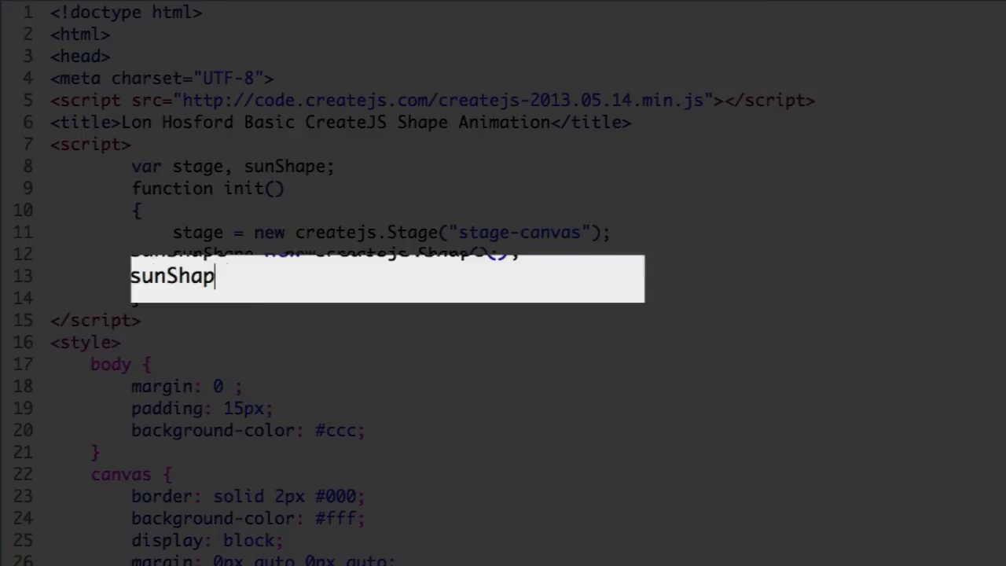
text(e.gra)
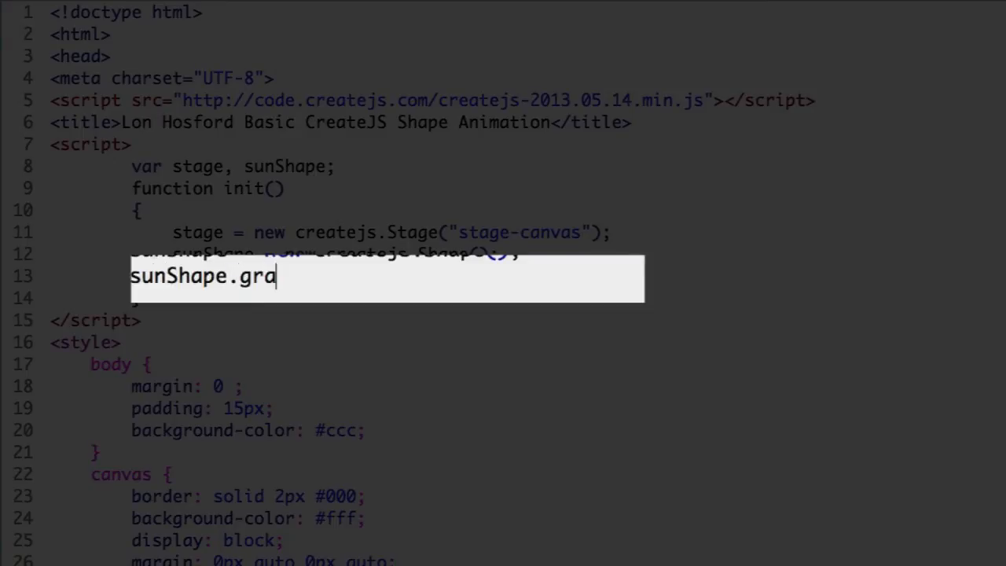
text(phics)
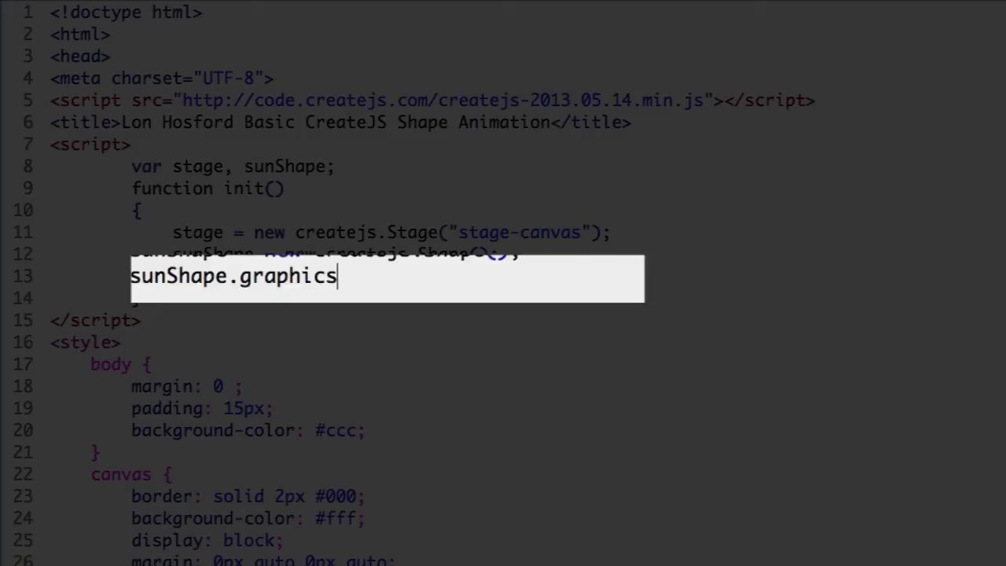
text(.be)
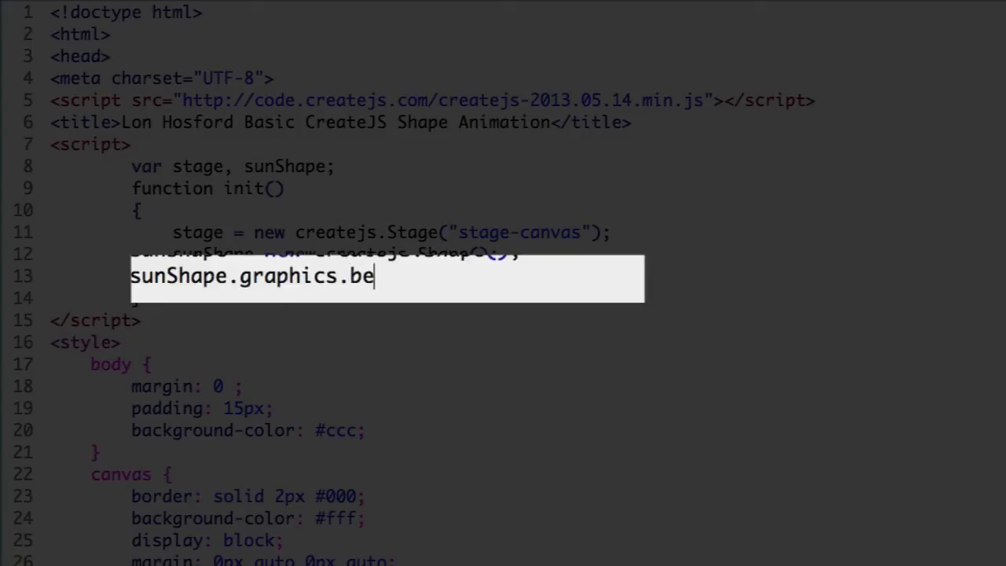
text(ginFil)
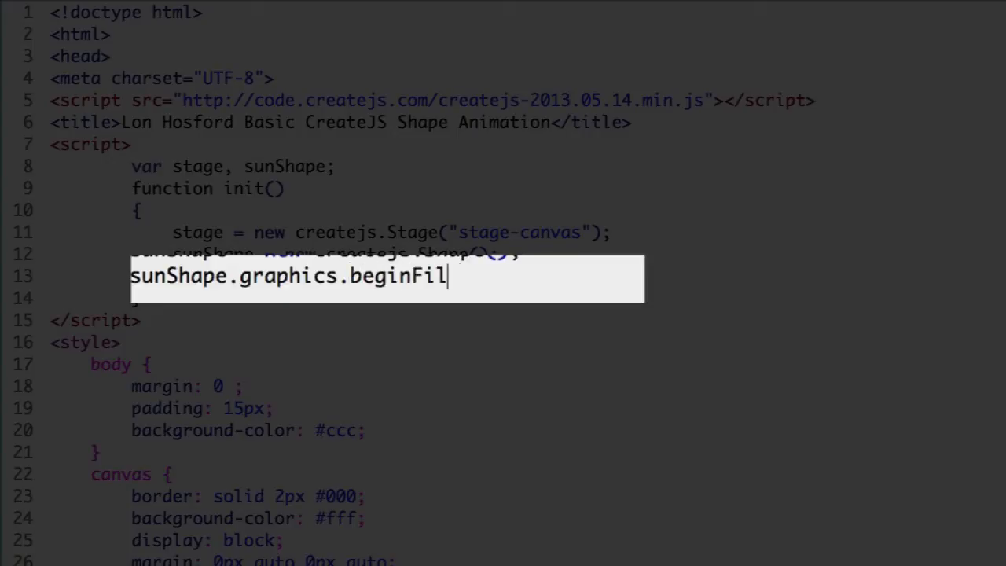
text(l(")
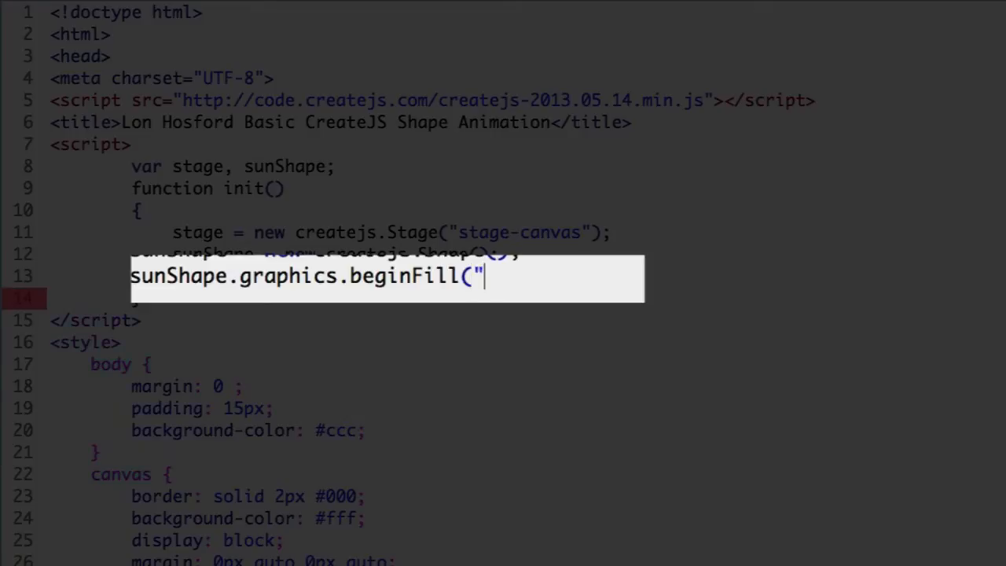
text(#F0)
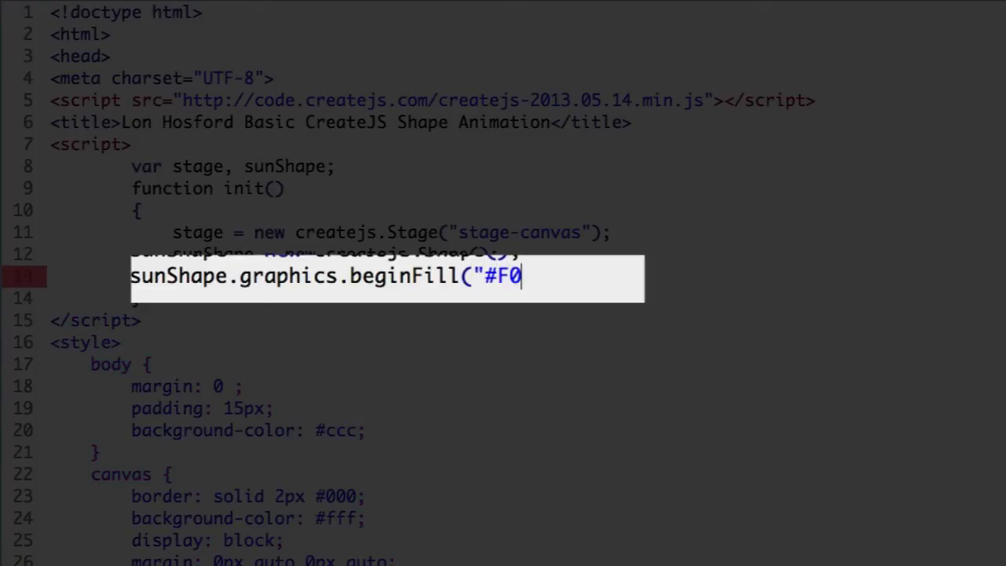
text(0");)
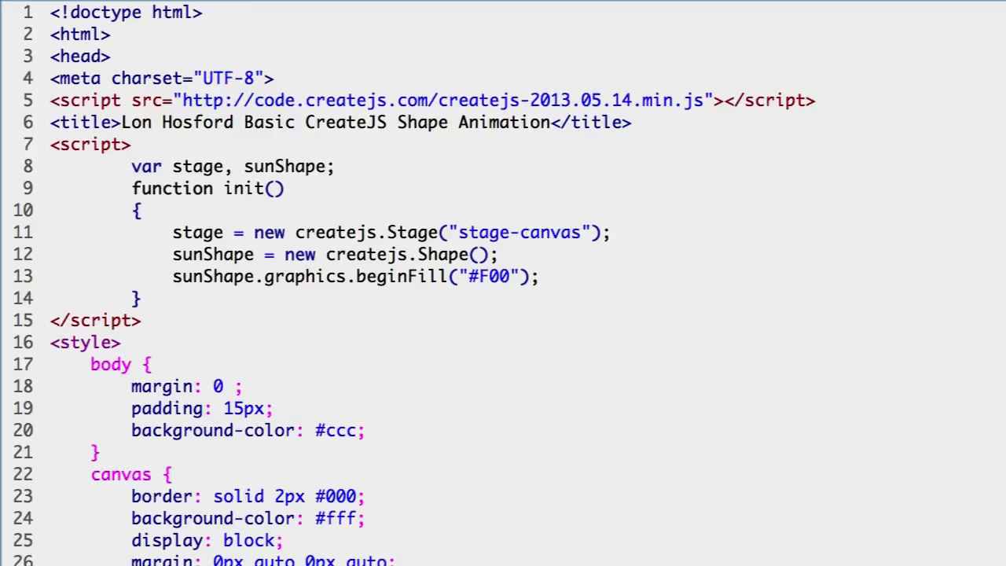
text(sunShape.gr)
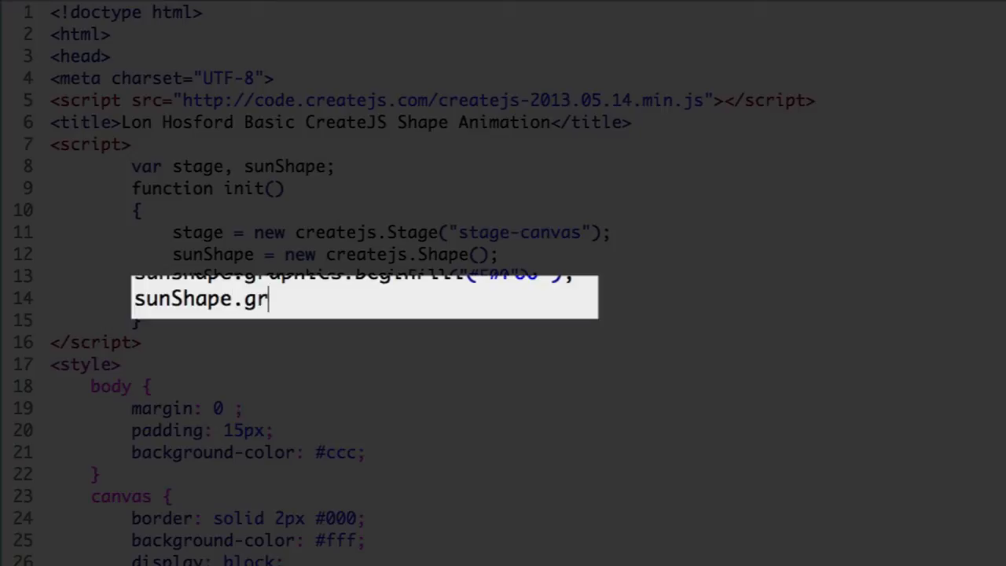
Complete sunShape.graphics.drawCircle(0, 0, 25) for a radius-25 circle at the origin.
text(aphics.)
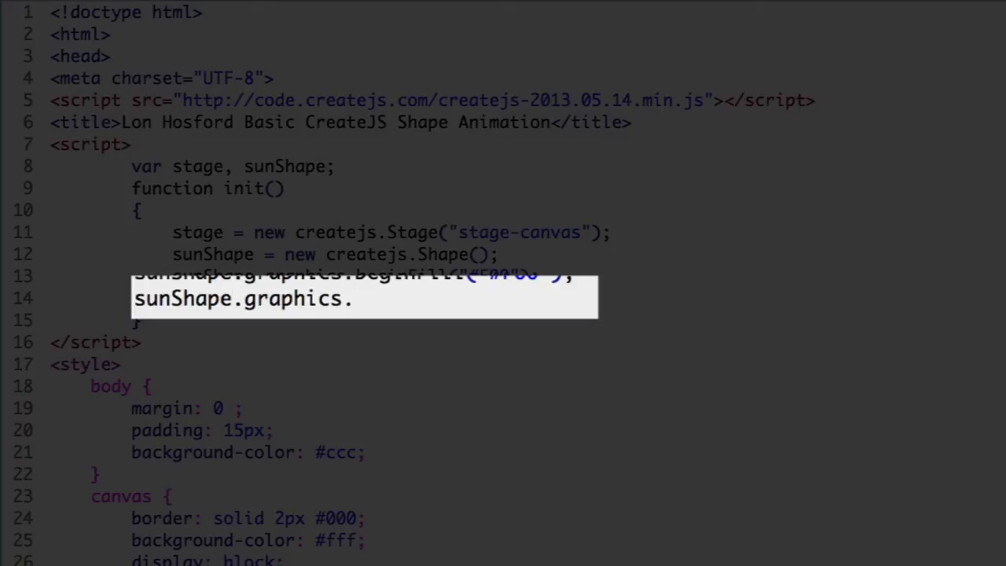
text(drawCi)
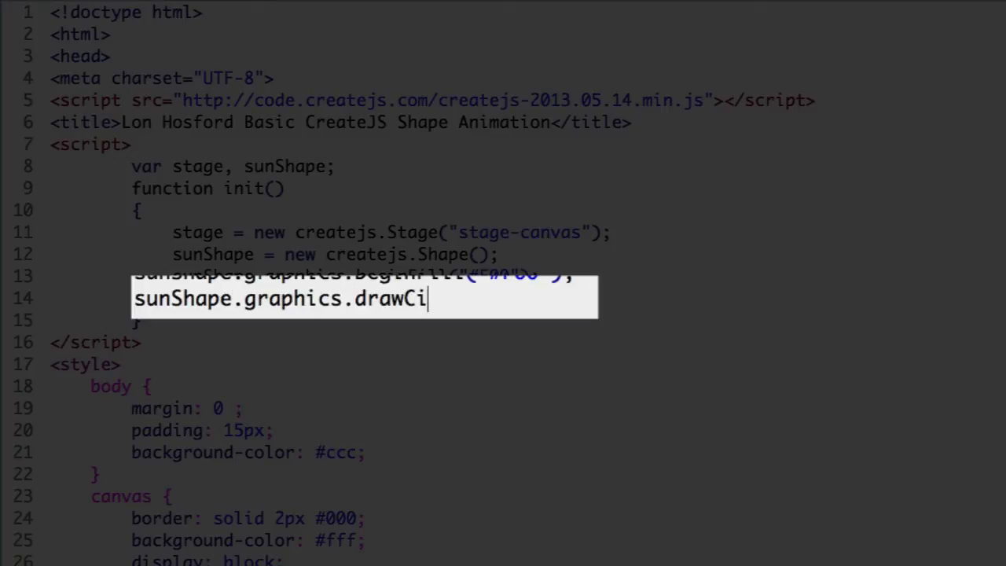
text(rcle()
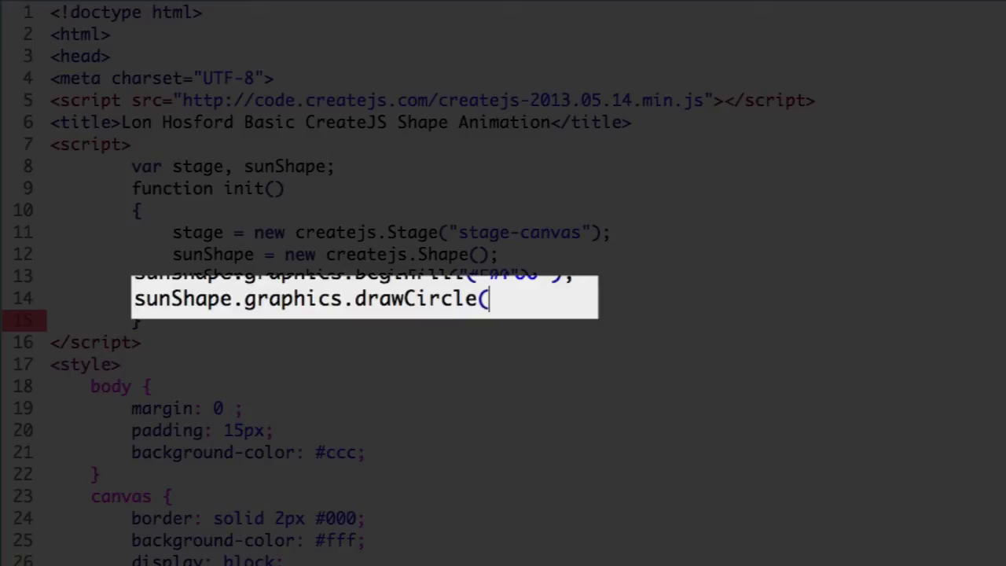
text(0)
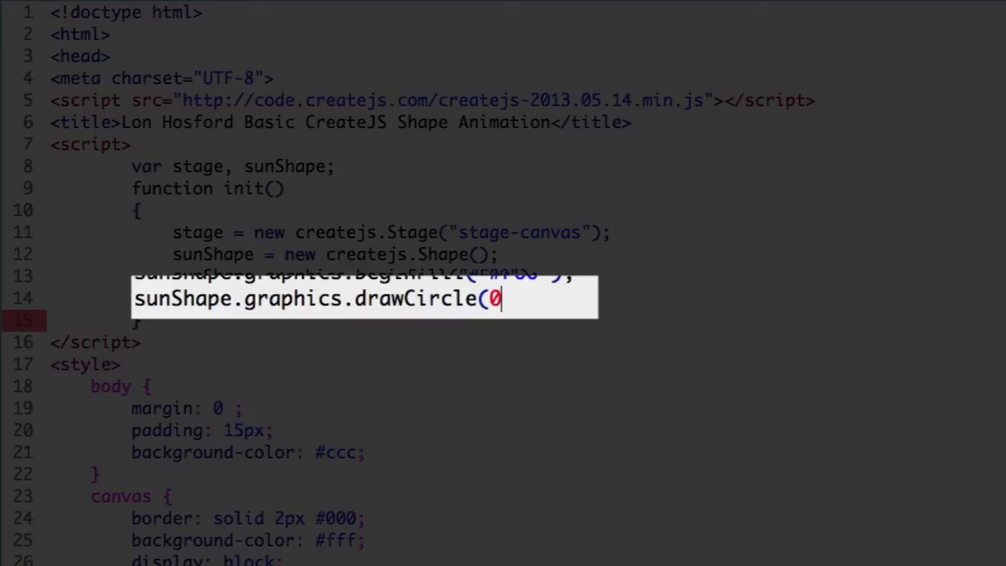
text(, 0)
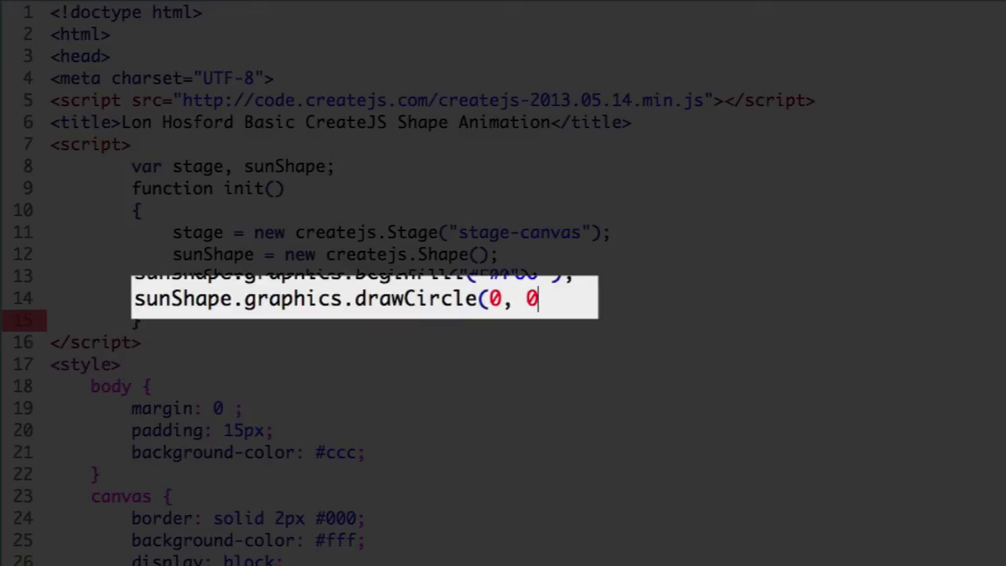
text(, 25);)
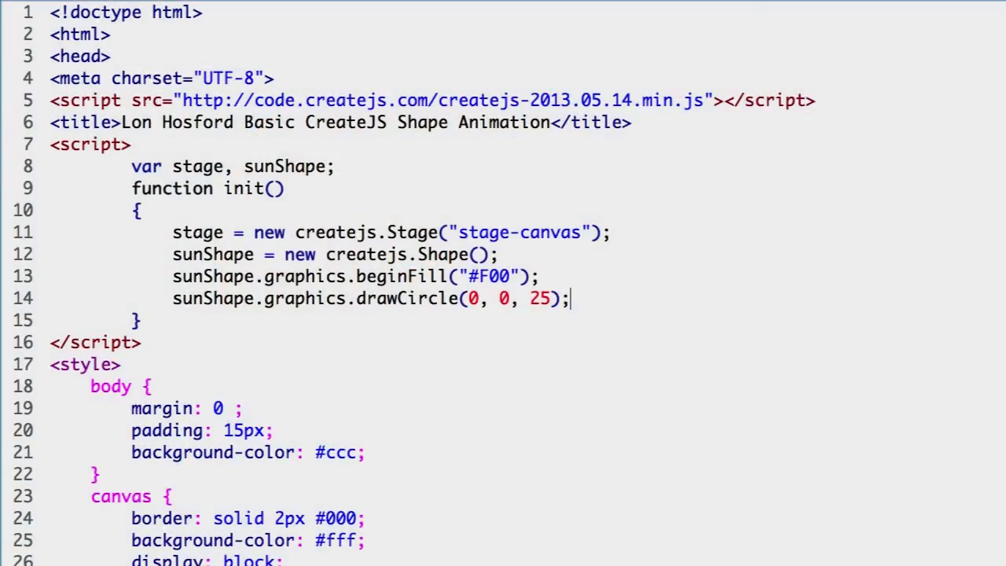
Add sunShape.graphics.endFill(); on a new line after drawCircle.
key(Enter)
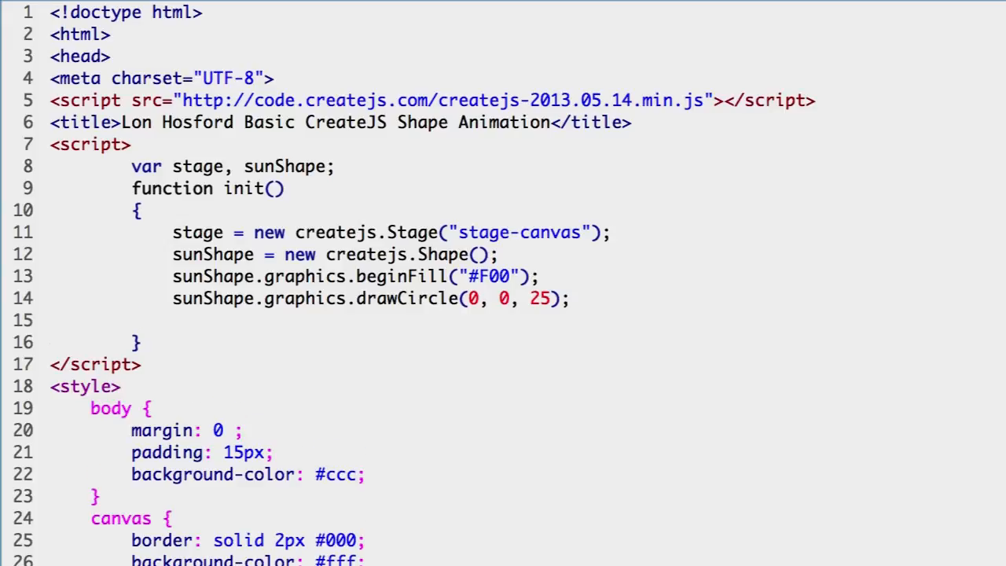
text(sunSh)
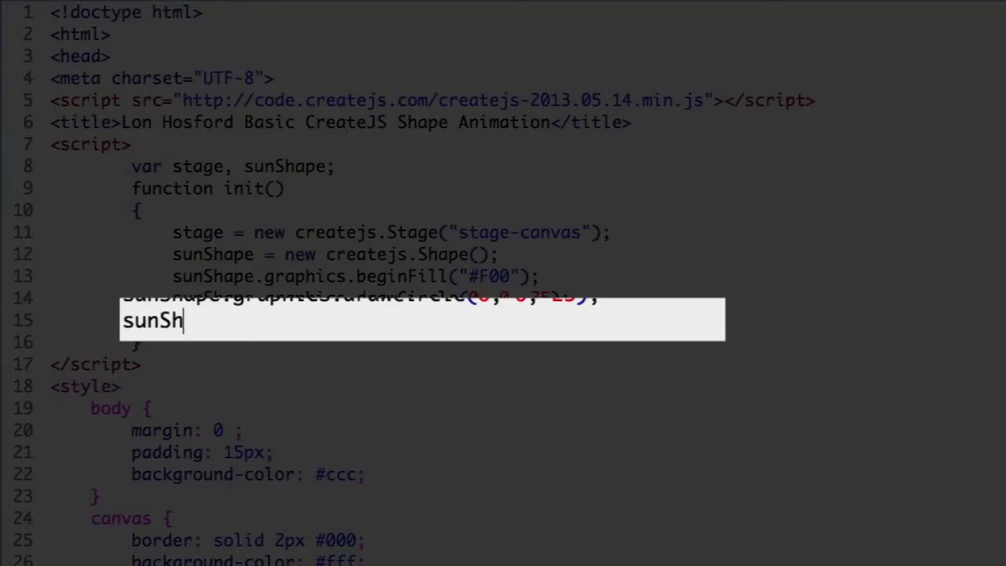
text(ape.graphics.)
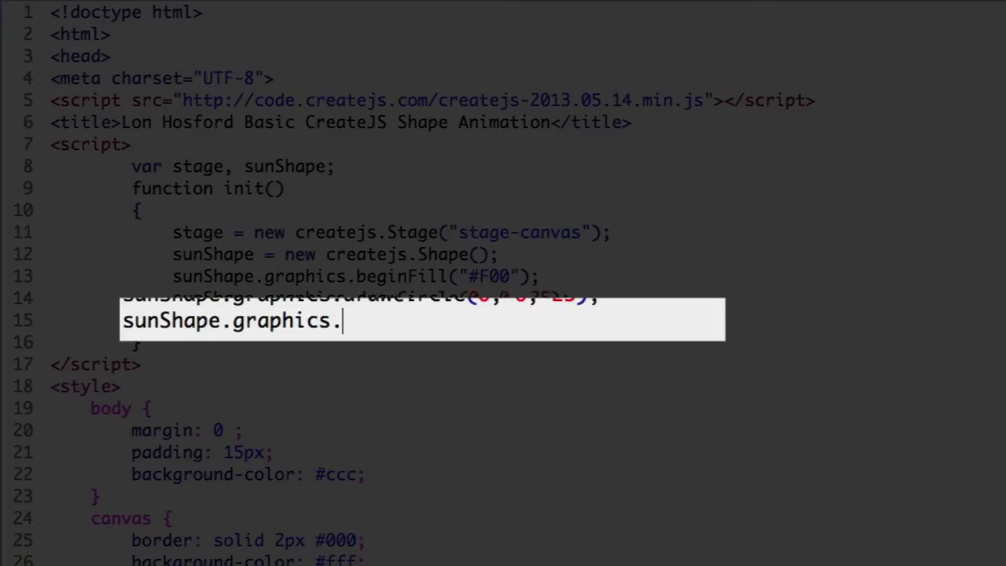
text(endFill)
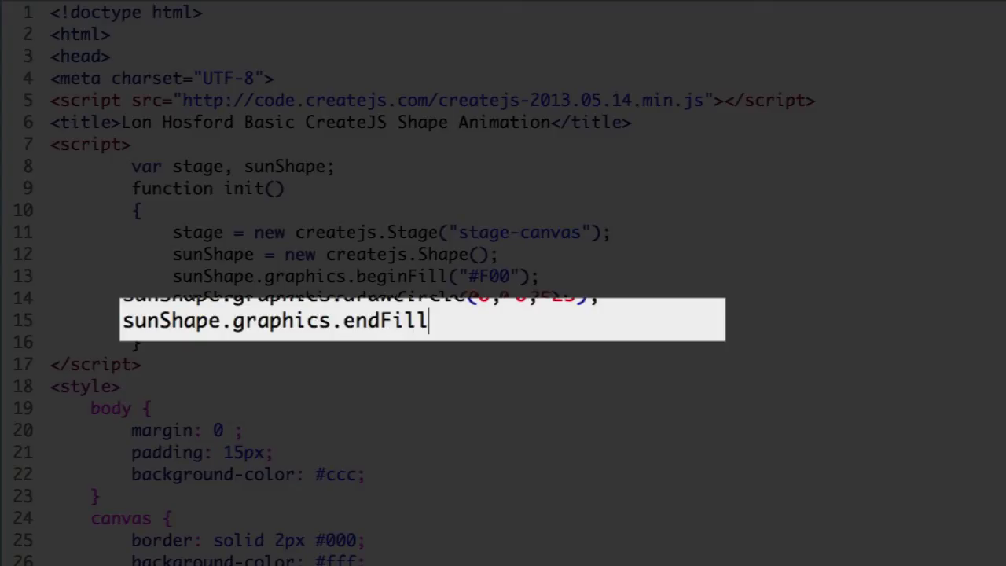
text(();)
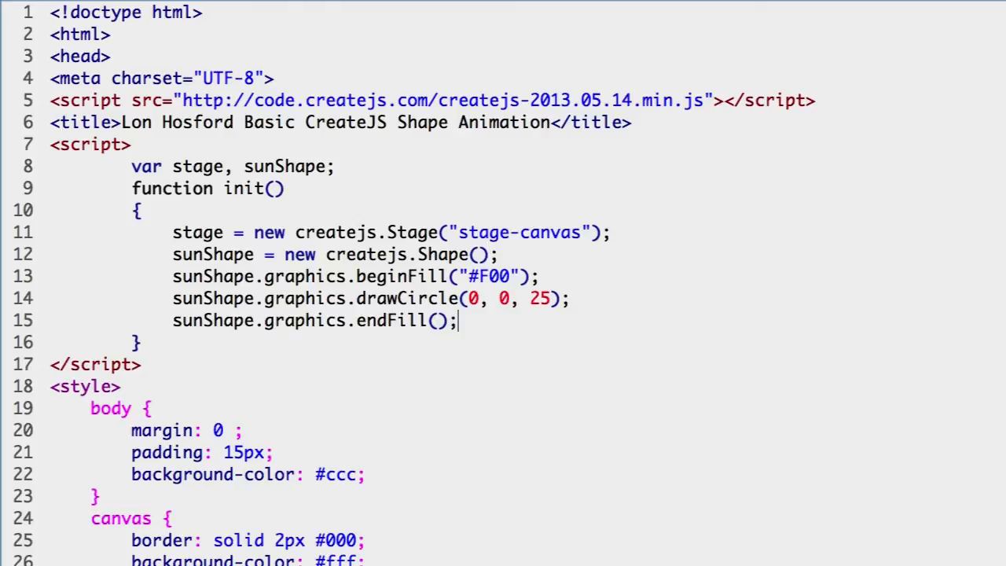
Add stage.addChild(sunShape); after endFill to put the shape on the stage.
text(st)
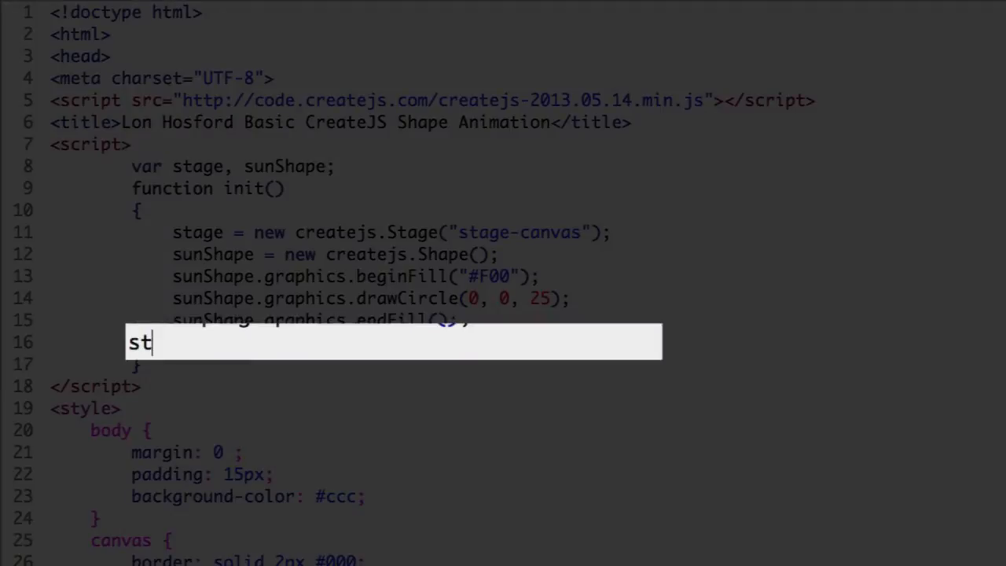
text(age.)
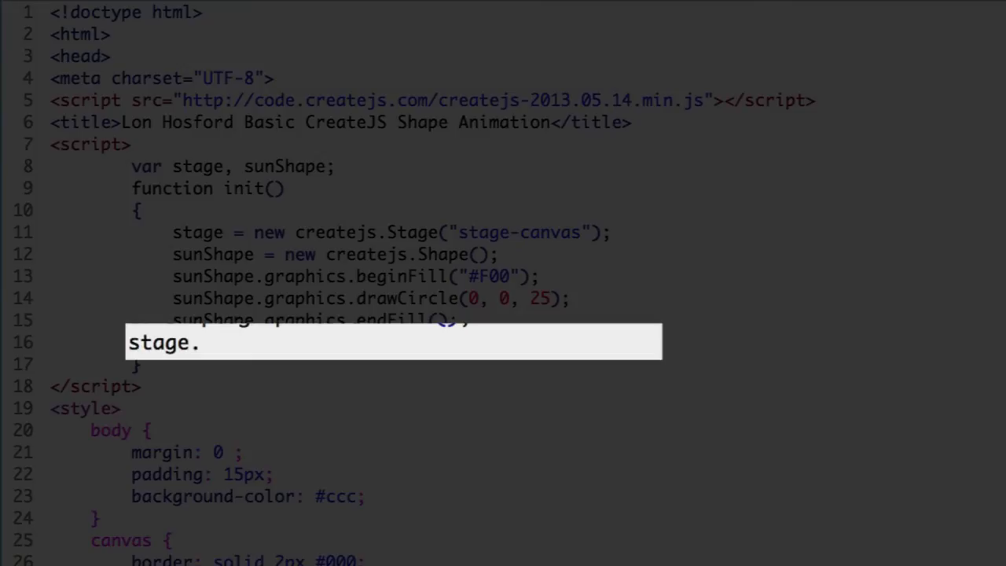
text(add)
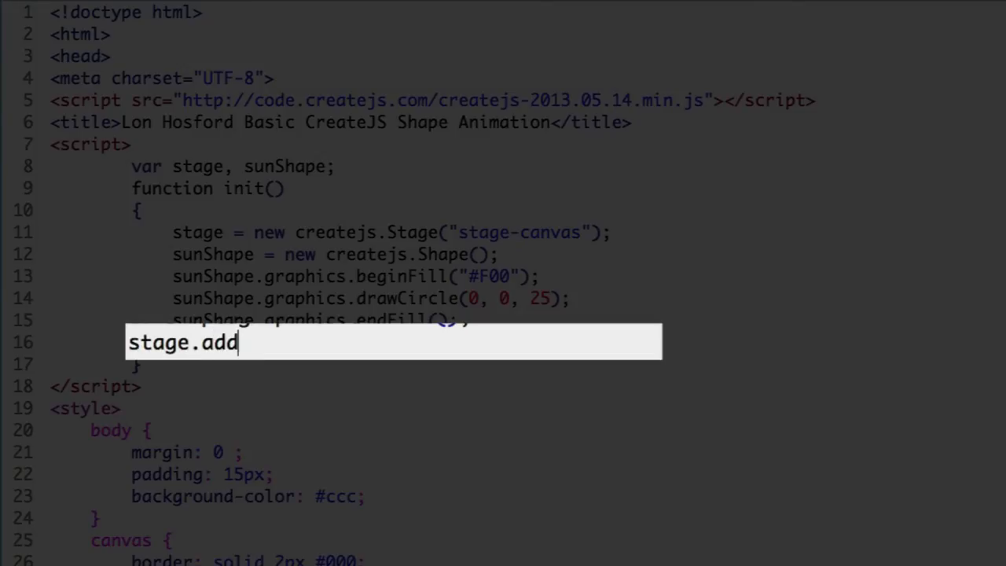
text(Child()
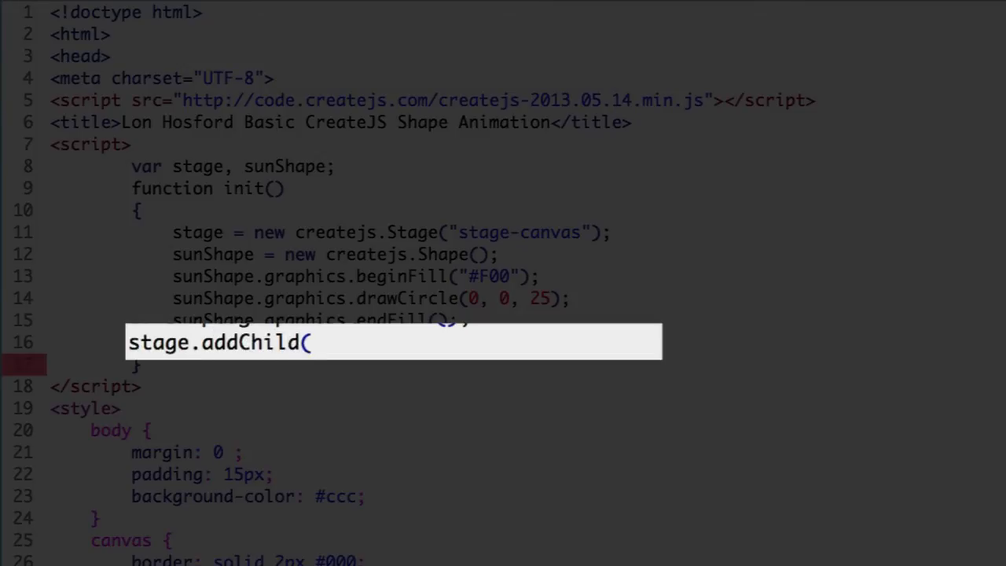
text(sunShape)
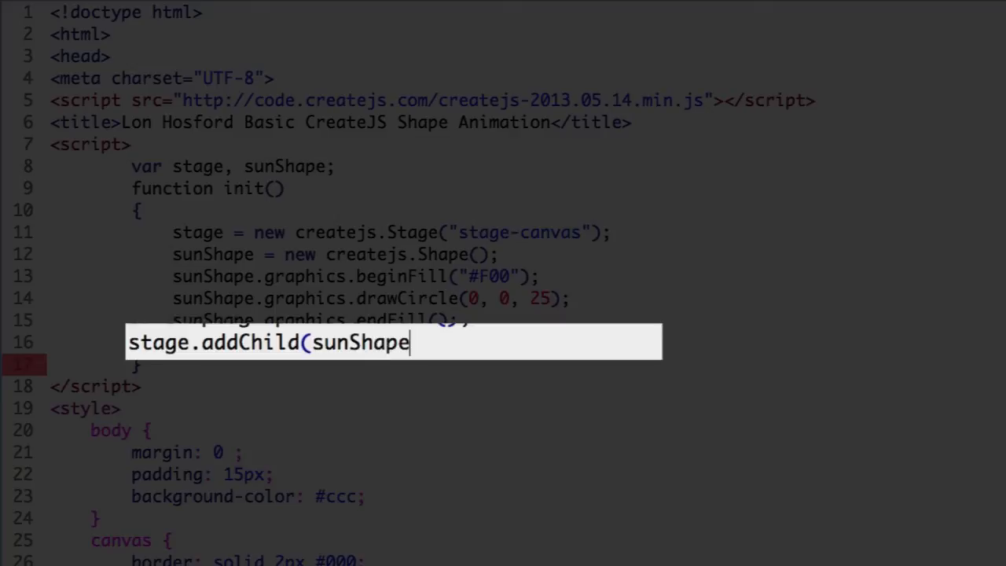
text();)
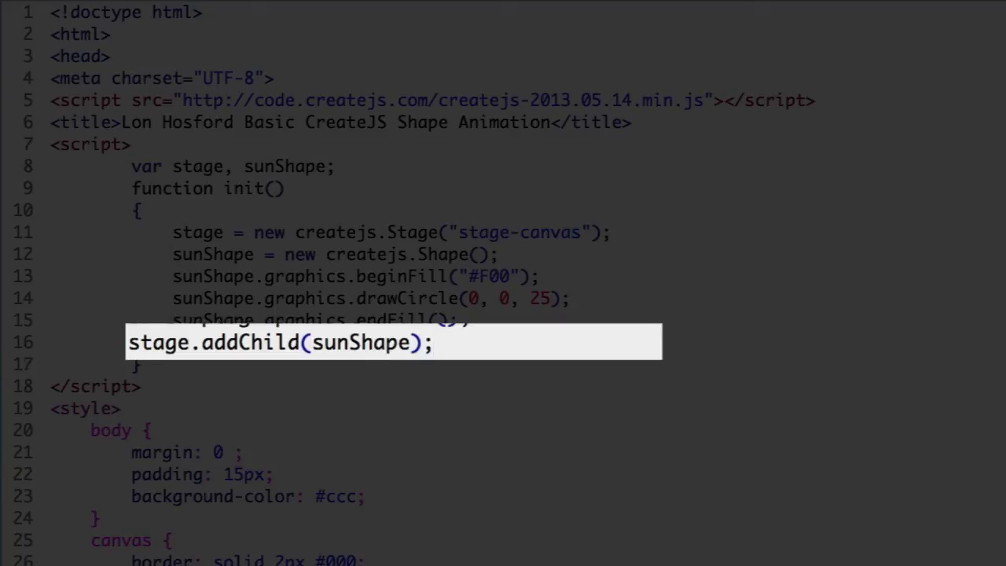
click(432, 343)
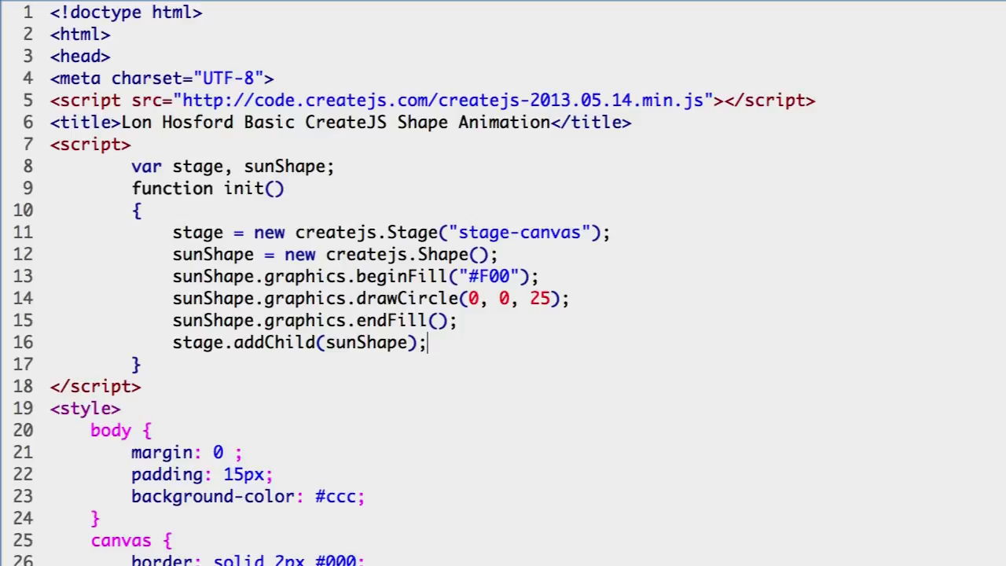
End init with stage.update(); so the stage renders the circle.
key(enter)
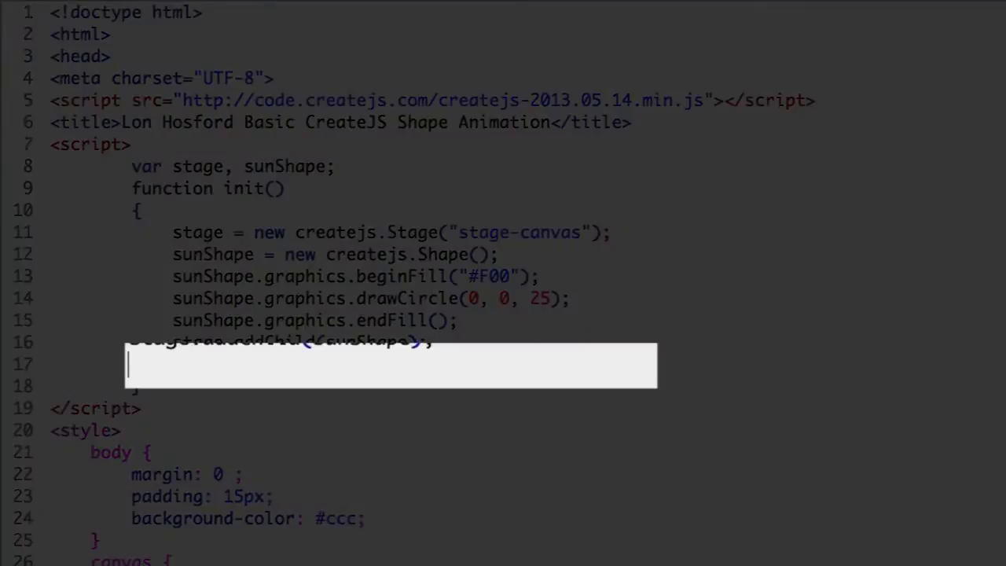
text(stage.upd)
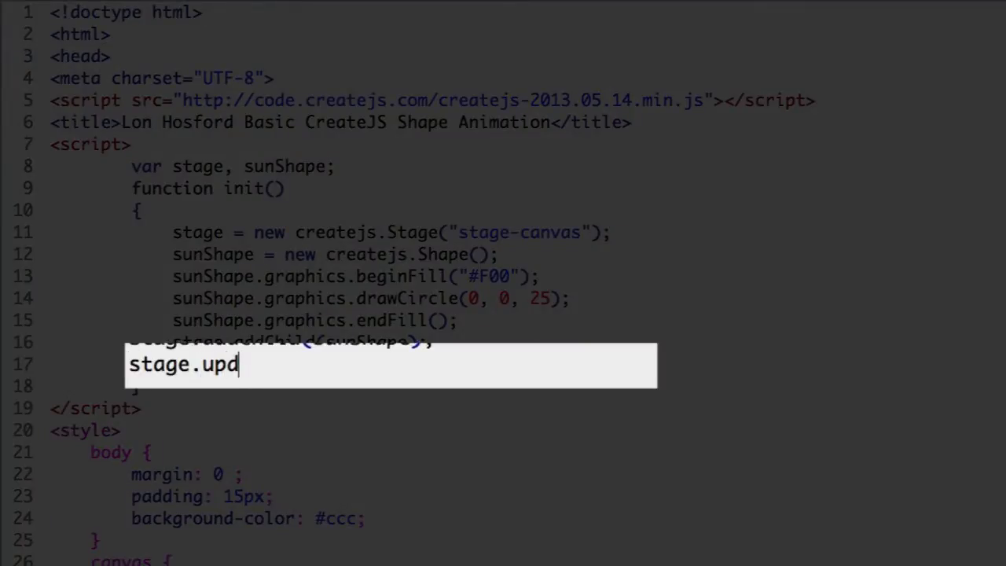
text(ate();)
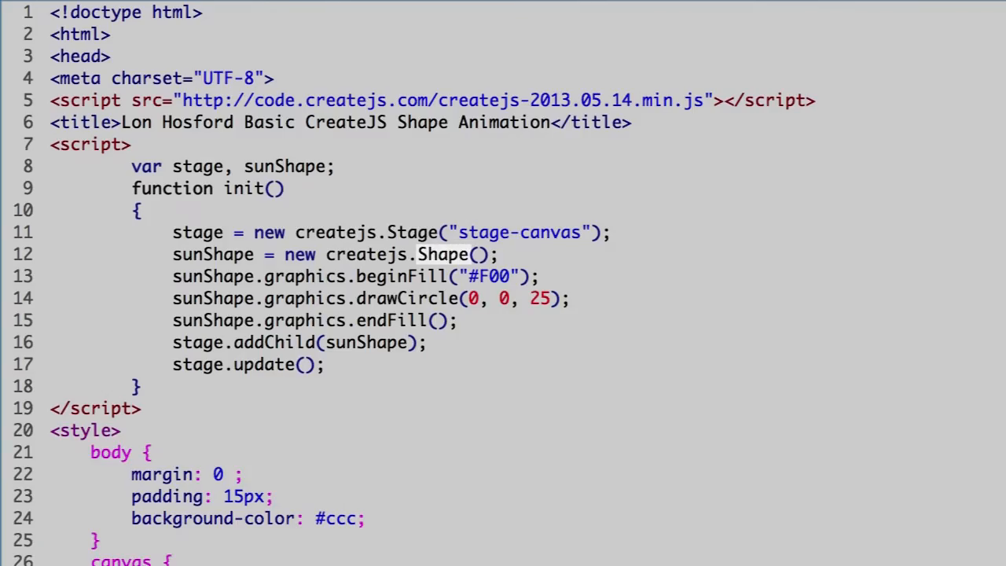
After endFill, set sunShape.x = 25 and start a sunShape.y line.
double_click(213, 255)
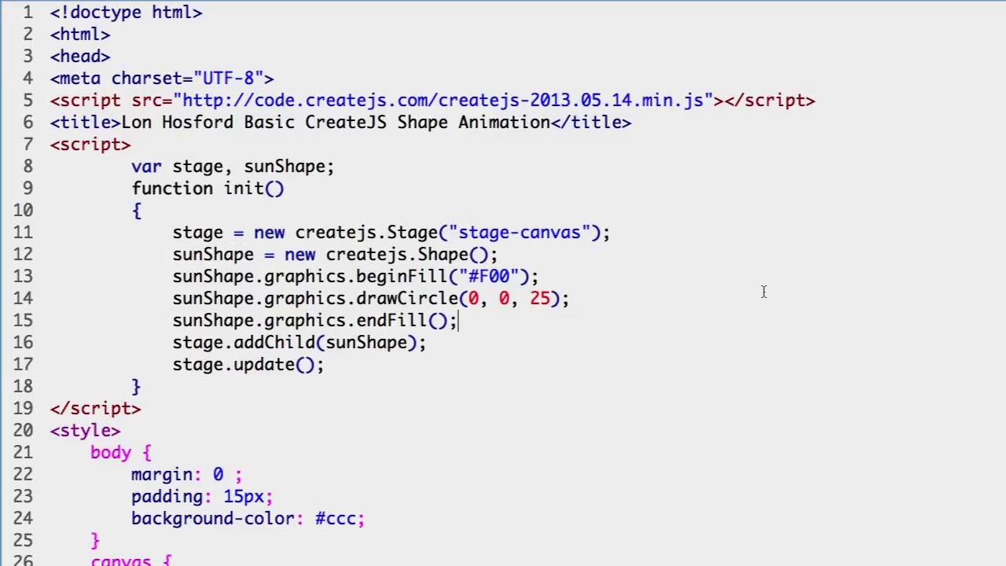
text(su)
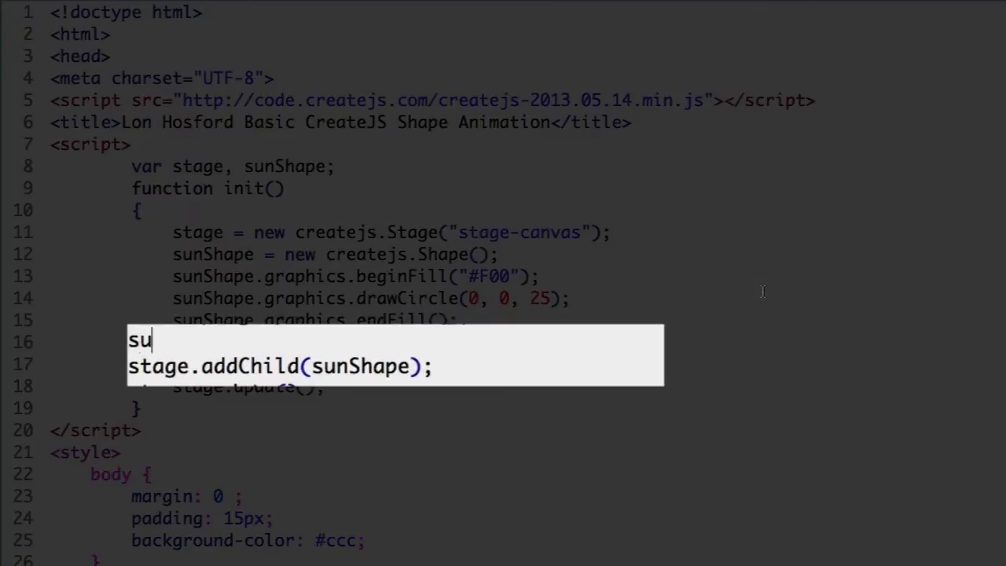
text(nShape)
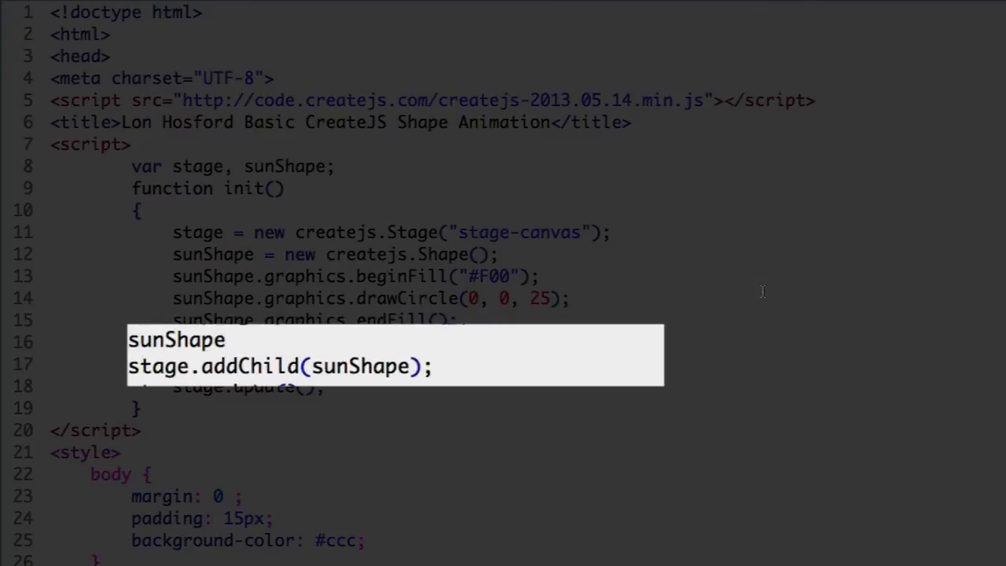
text(.x)
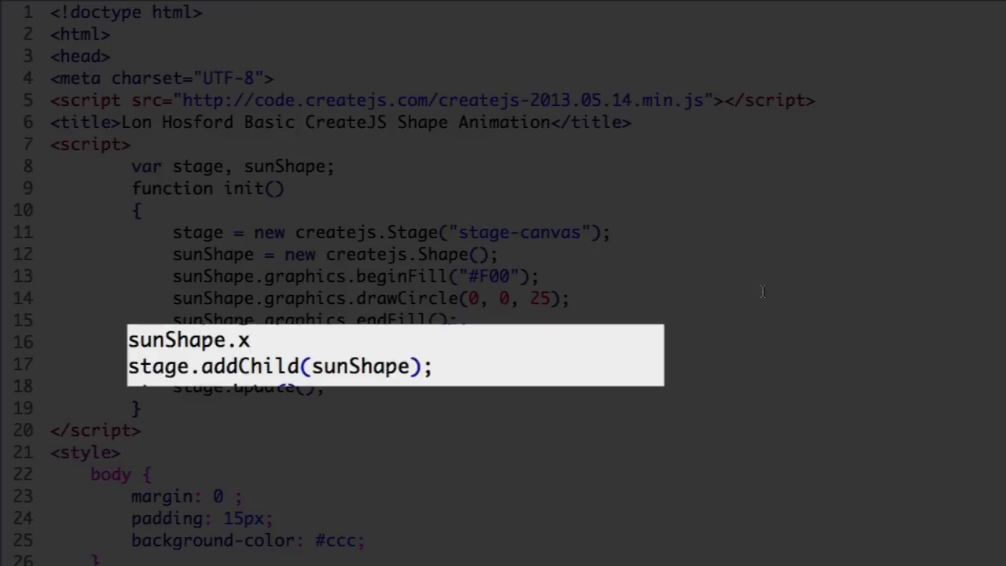
text(= 25;)
text(su)
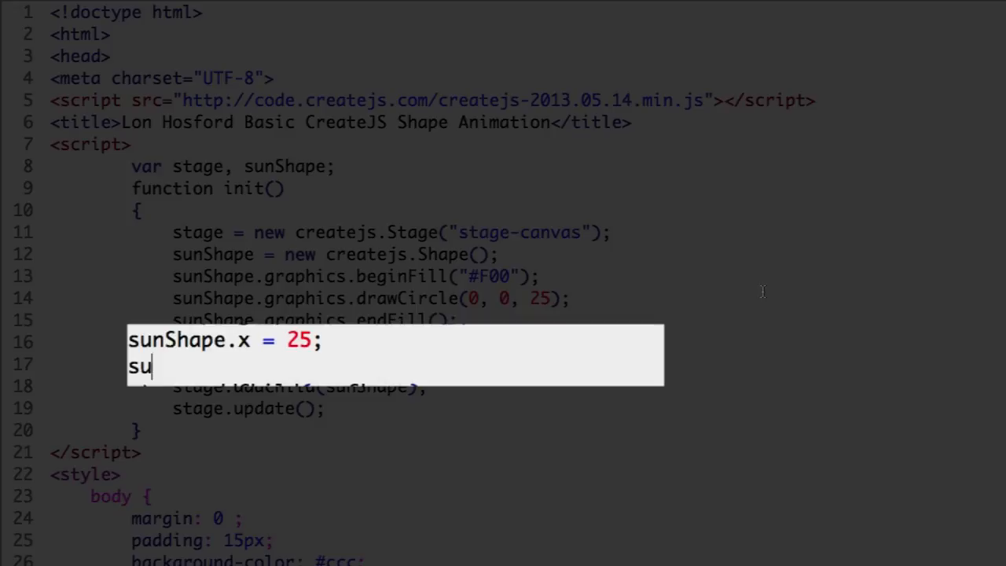
text(nShape)
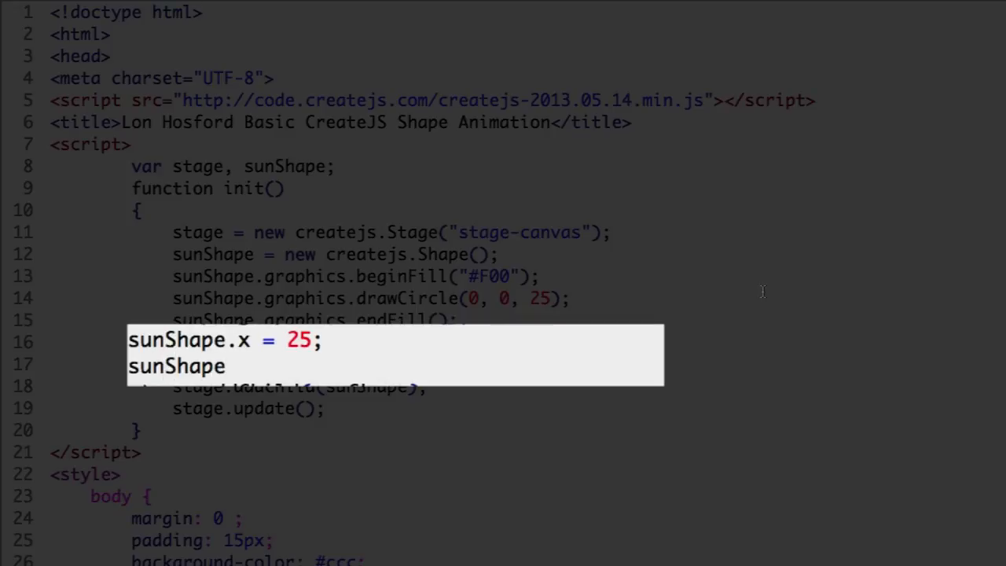
text(.y)
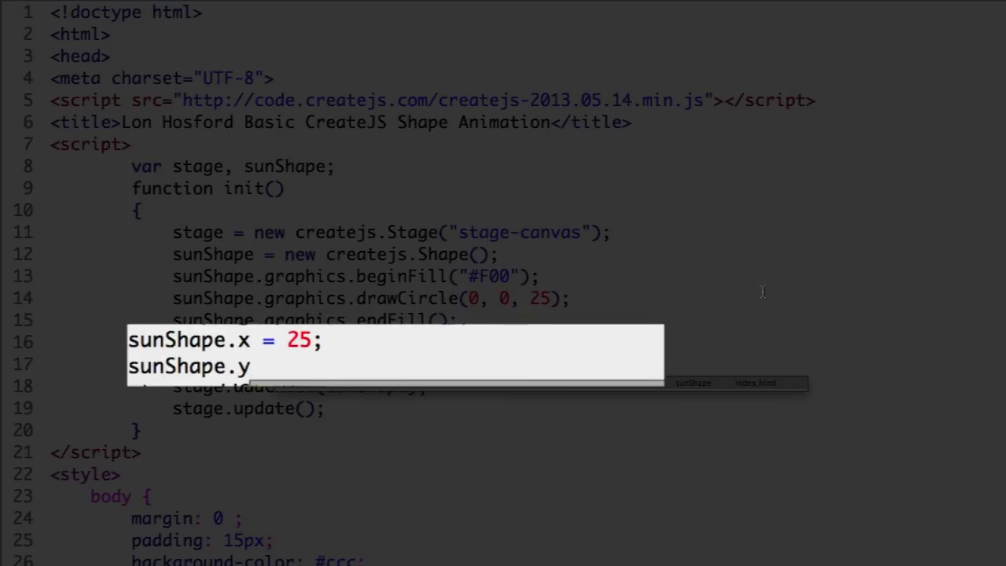